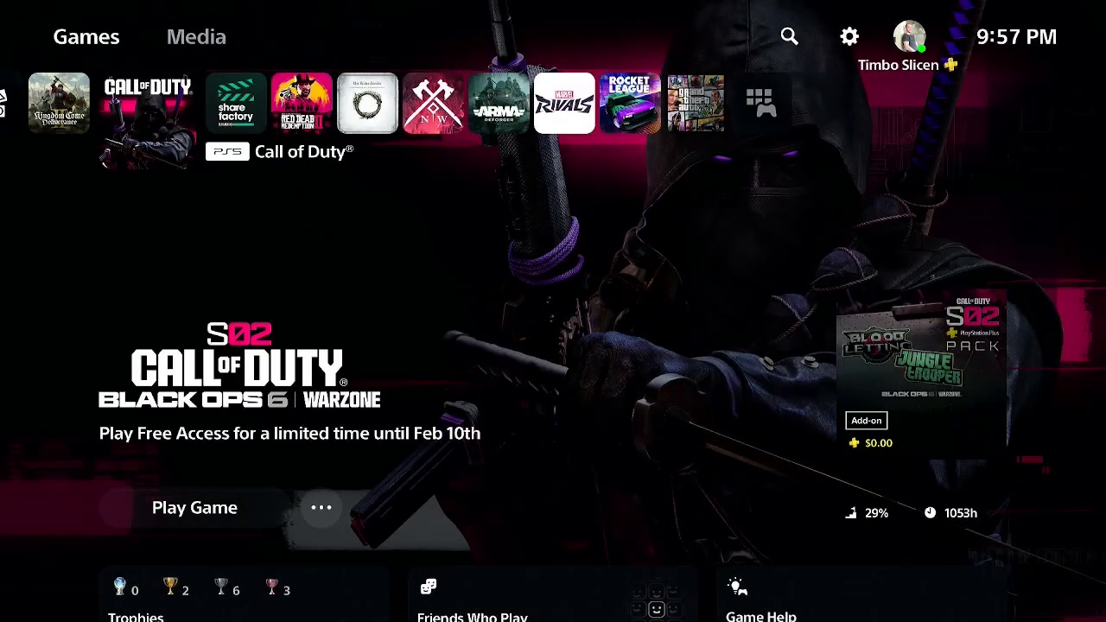
Open the console Settings from the gear icon on the PS5 home screen
left_click(848, 36)
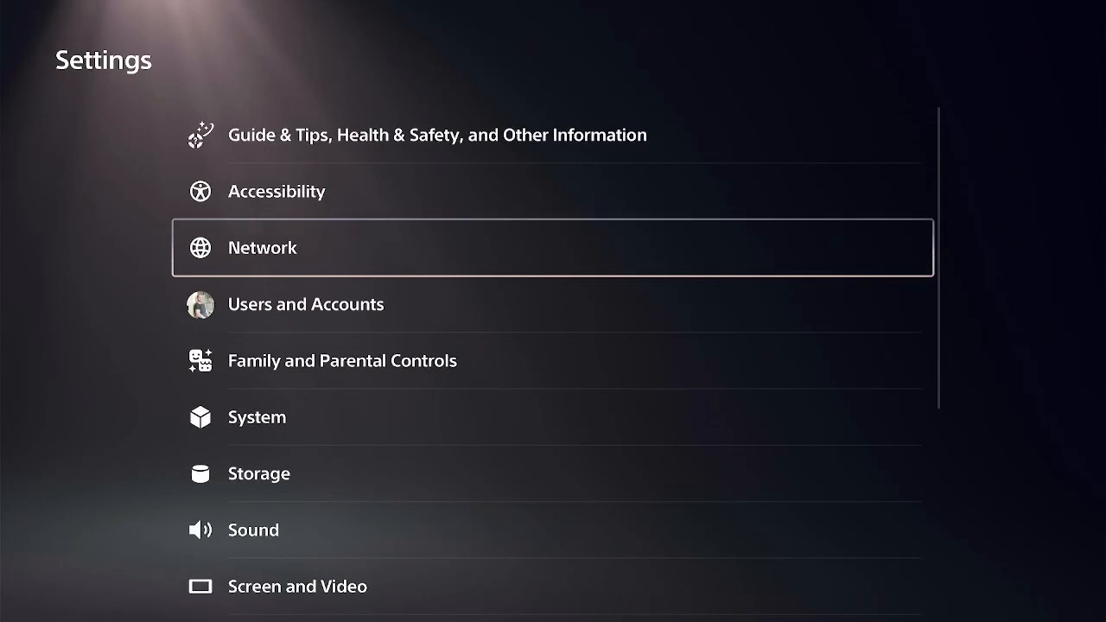
key("Down")
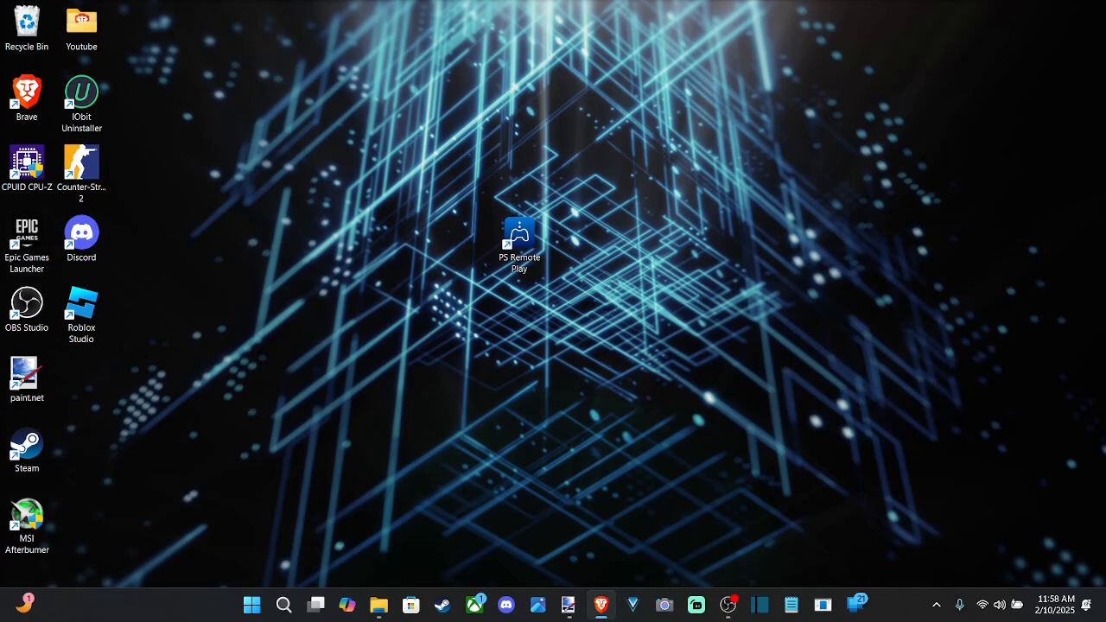
Open playstation.com Account Settings via the profile avatar and scroll the sidebar to Other Settings
left_click(601, 604)
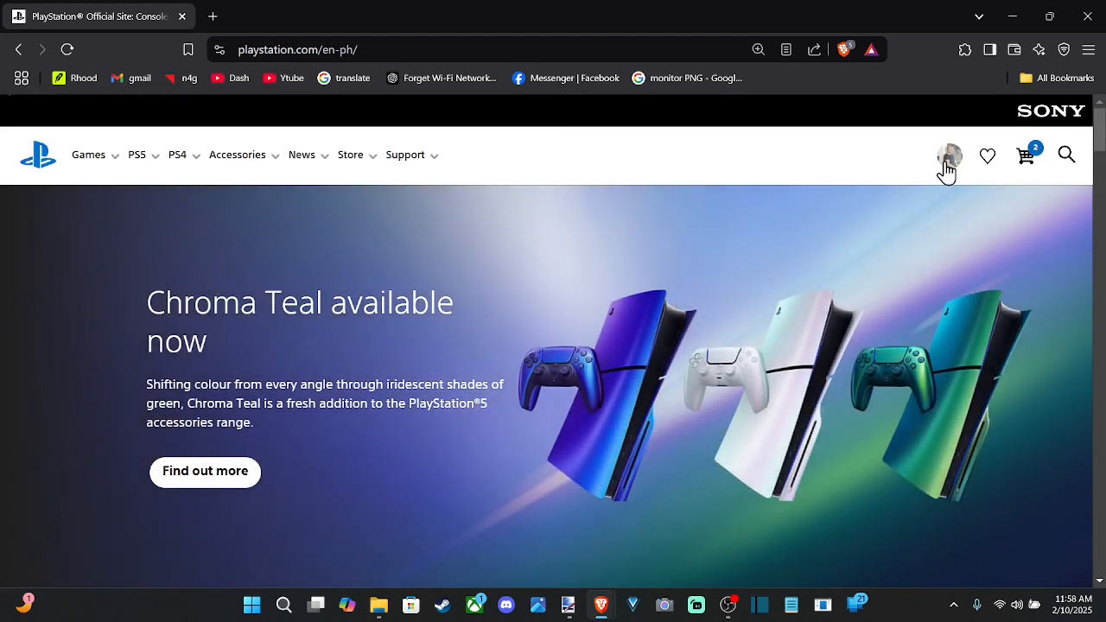
left_click(949, 156)
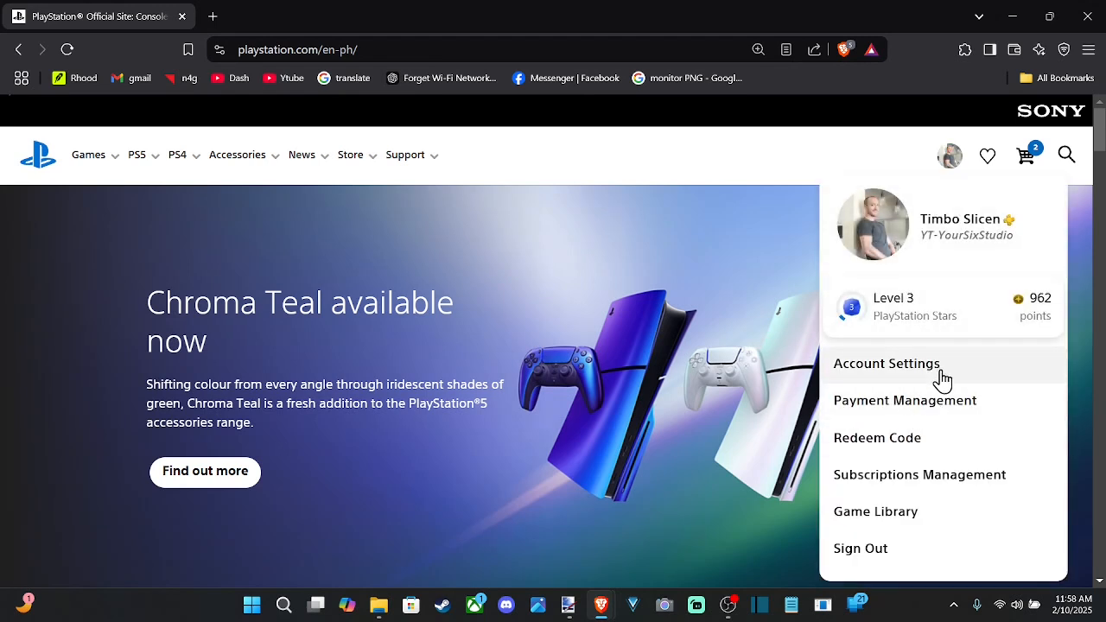
left_click(887, 362)
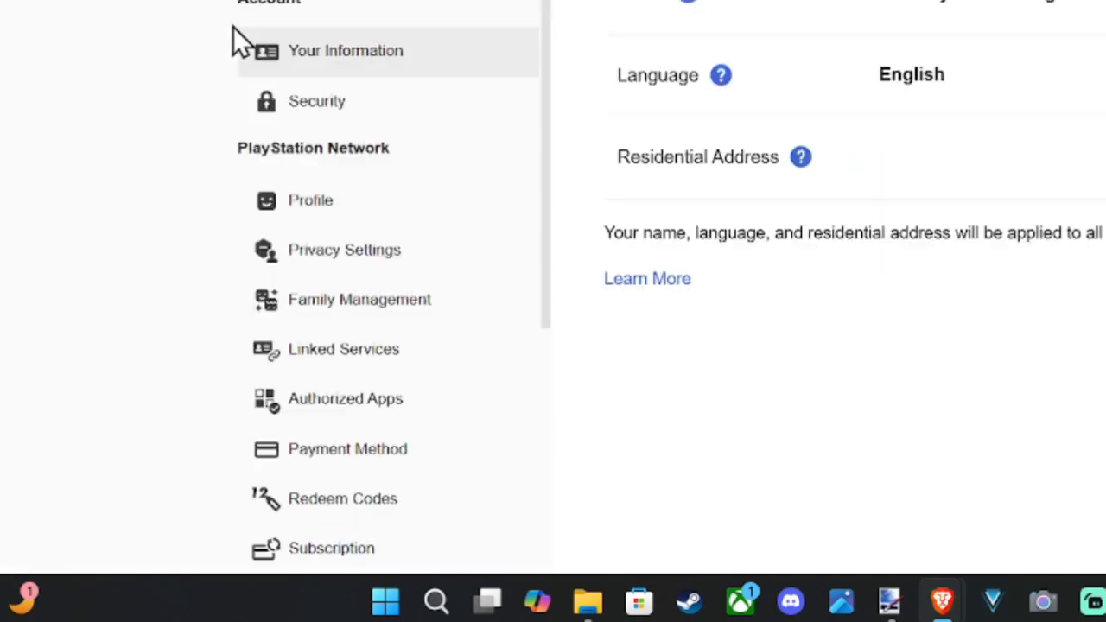
scroll("down", 3)
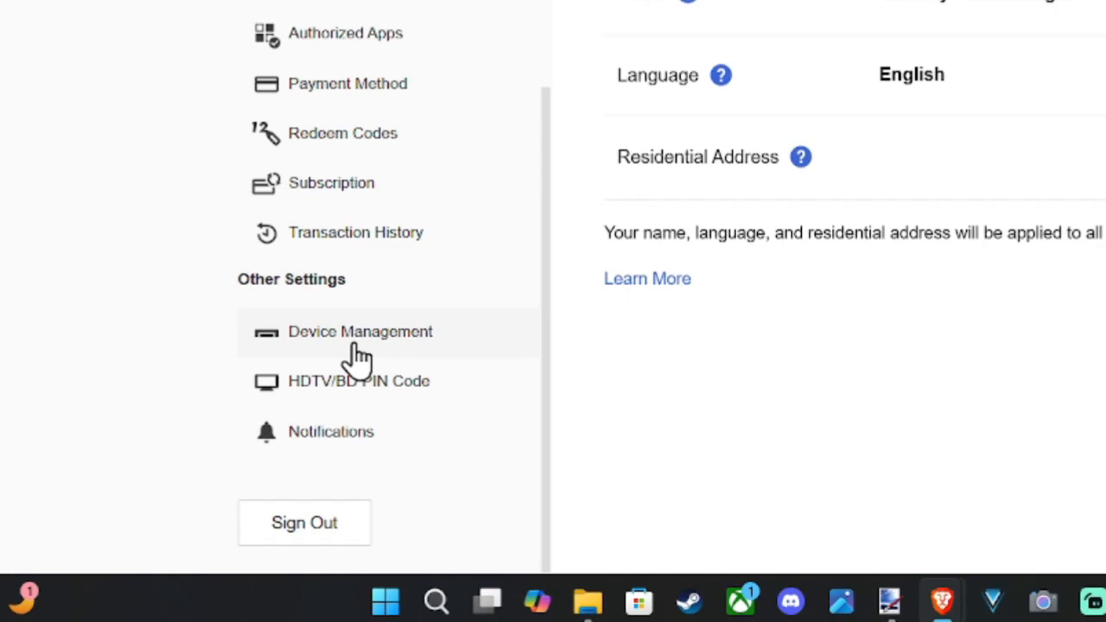
Open Device Management showing HDTV/Blu-ray Disc Player and PlayStation Consoles with zero activated
left_click(359, 332)
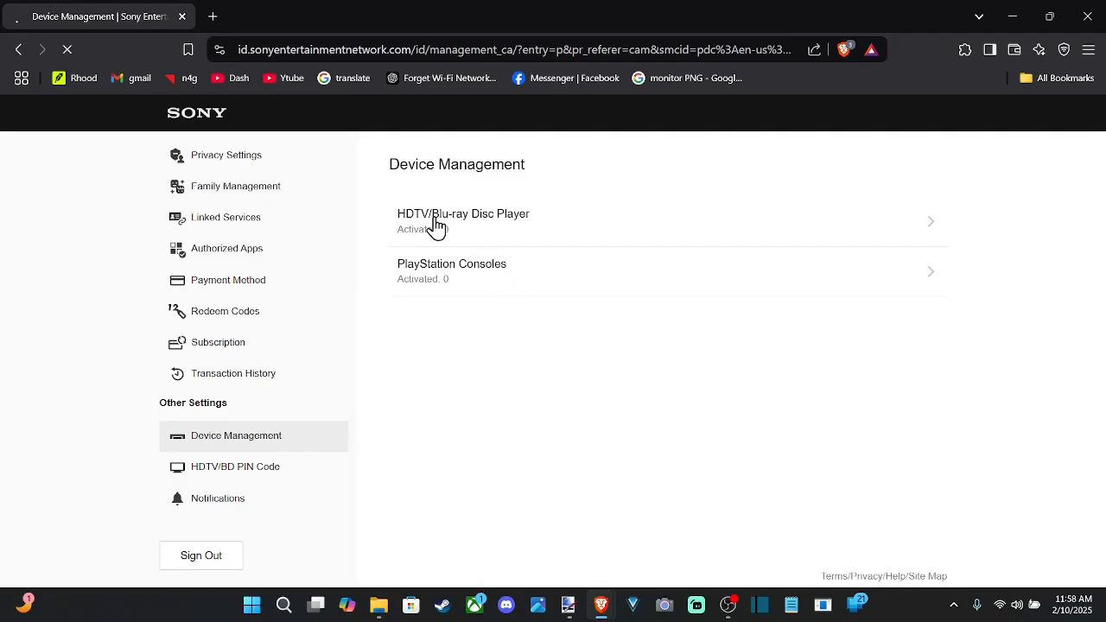
left_click(463, 221)
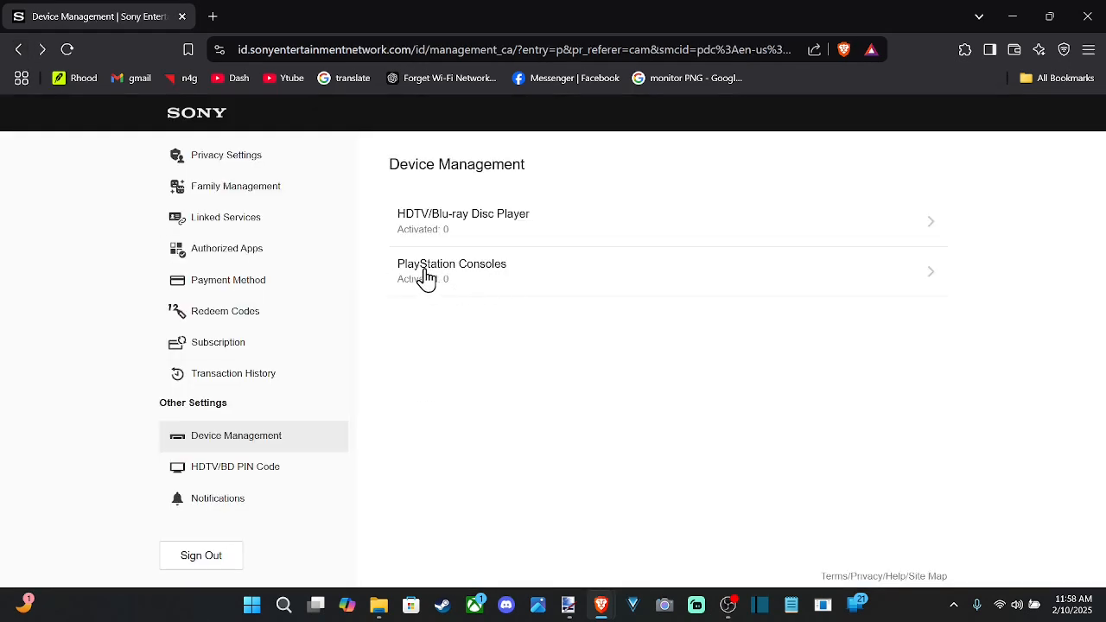
mouse_move(412, 278)
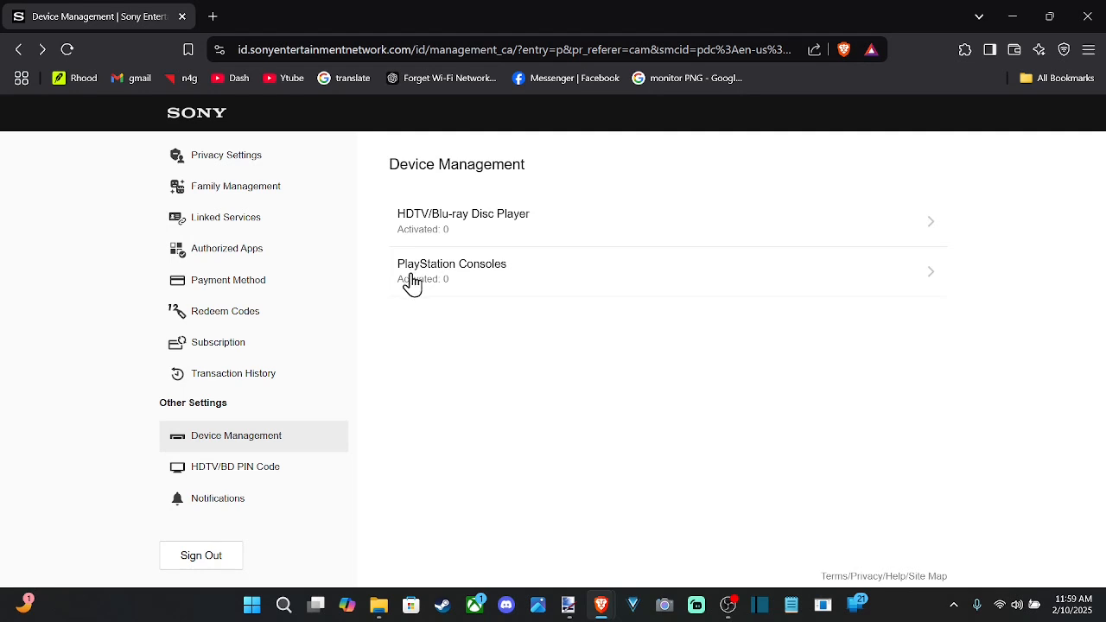
mouse_move(414, 287)
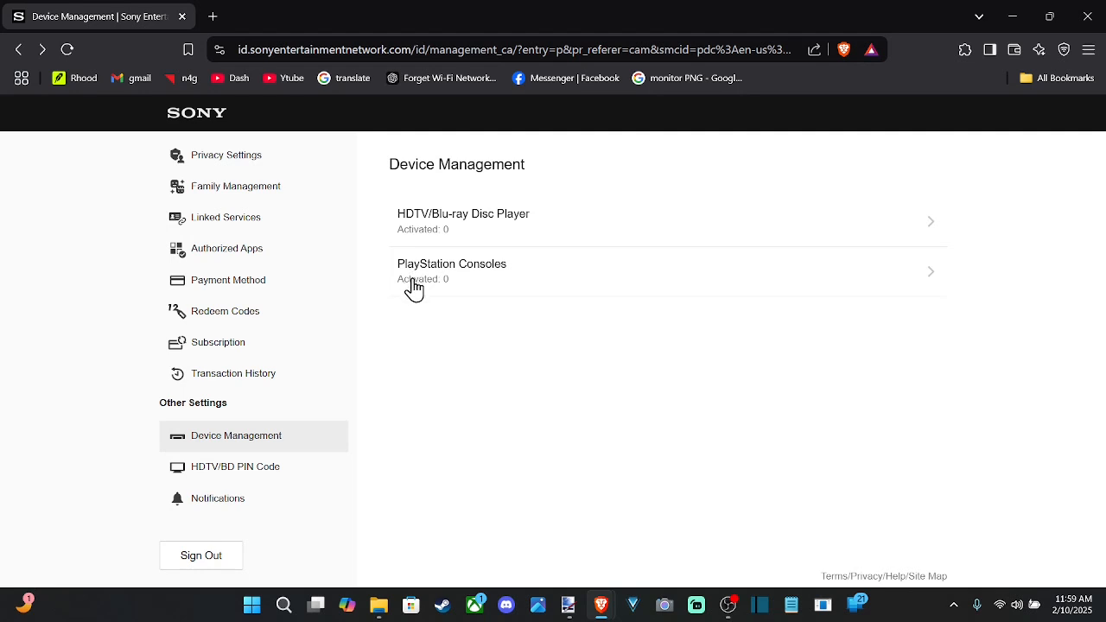
mouse_move(466, 290)
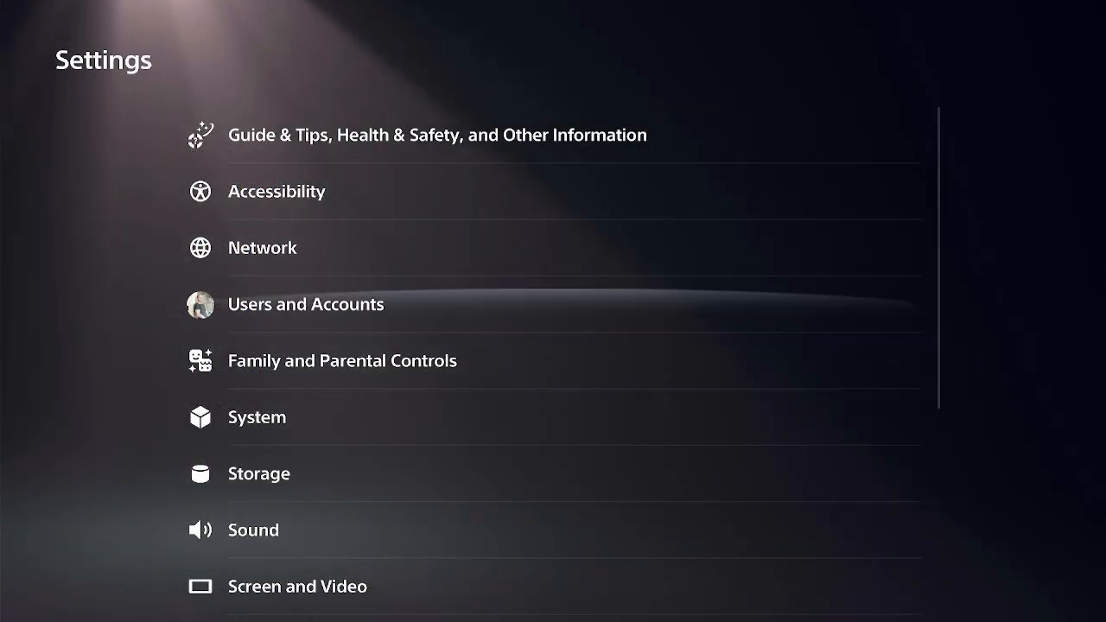
left_click(304, 305)
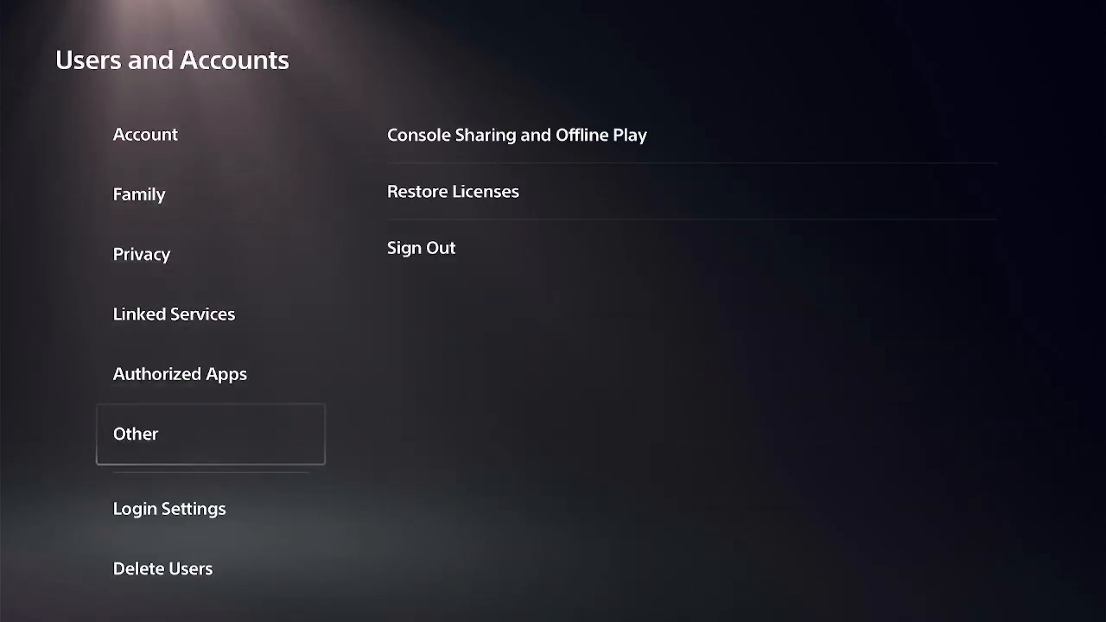
left_click(515, 135)
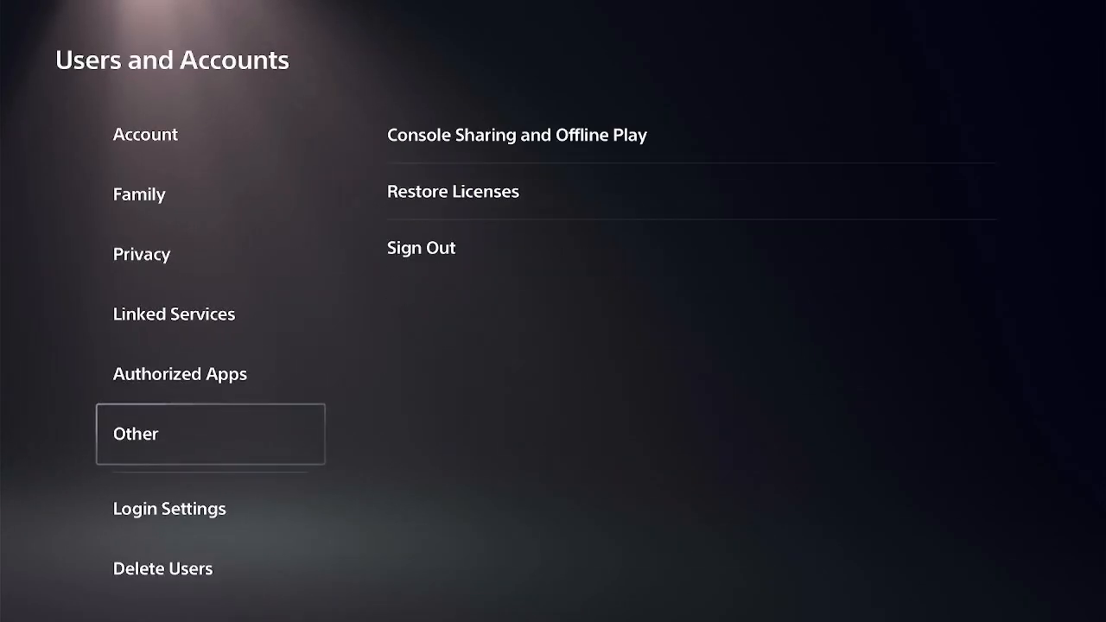
key("Escape")
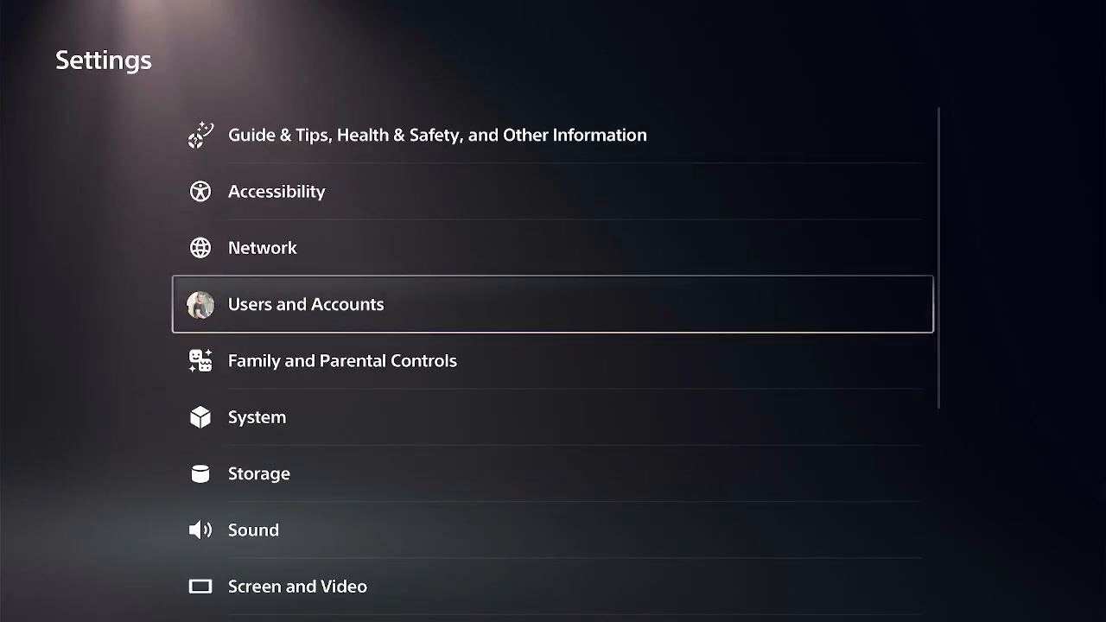